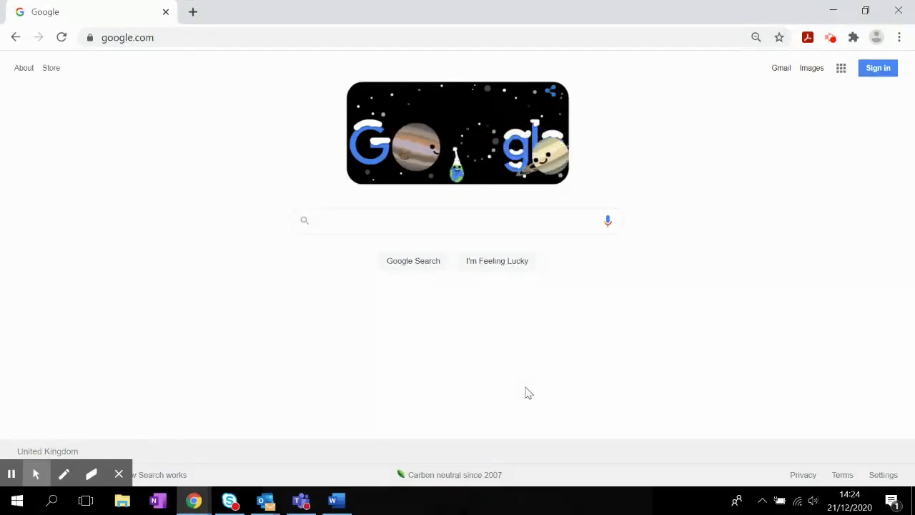
Search Google for 'glow login'
type("glow login")
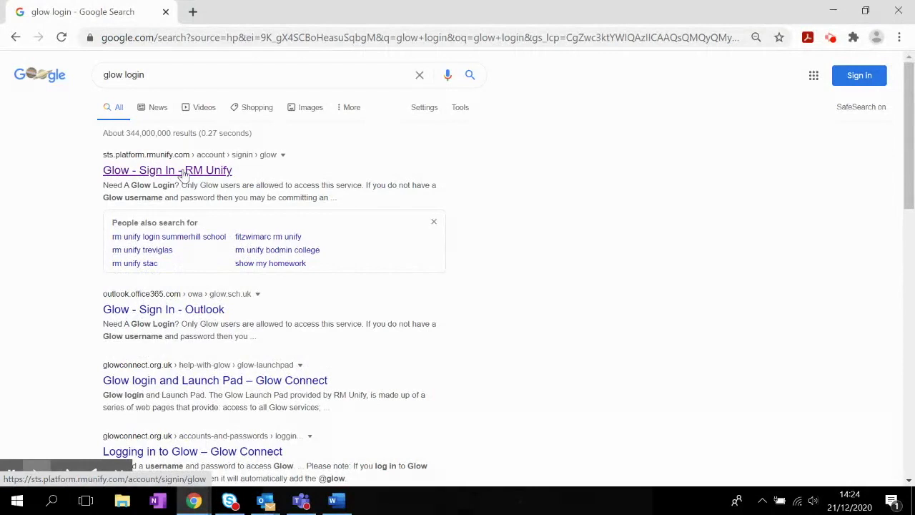
Open the 'Glow - Sign In - RM Unify' result from the search listing
left_click(166, 170)
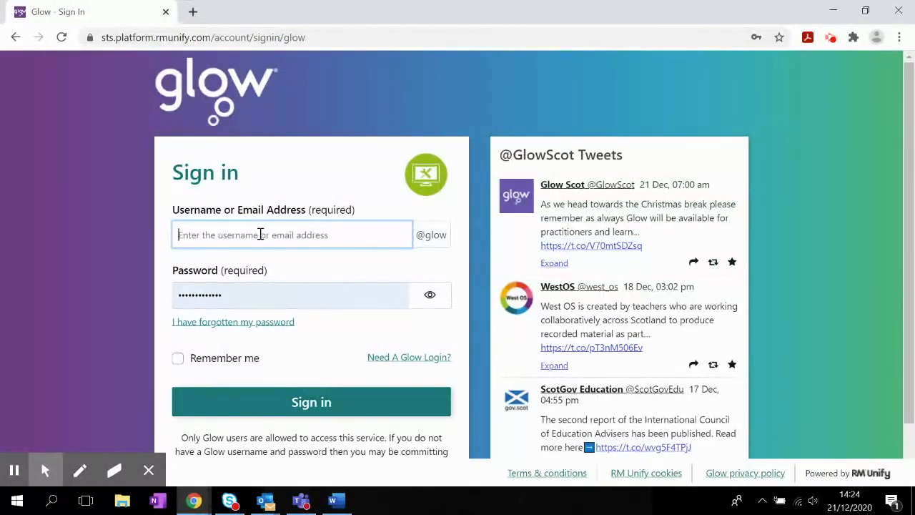
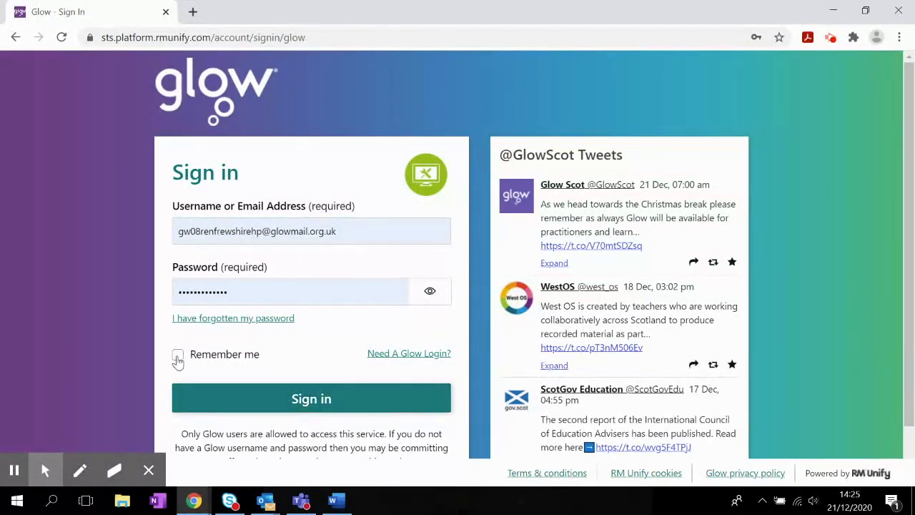
left_click(177, 354)
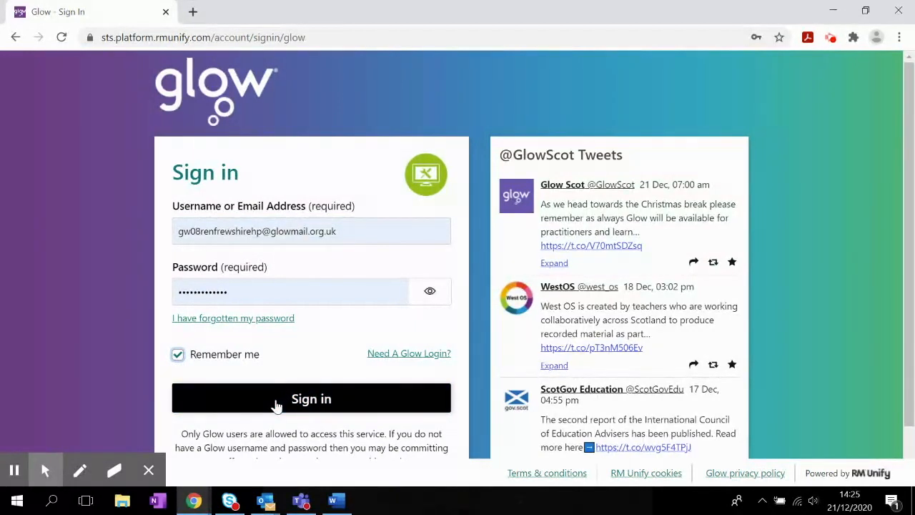
left_click(311, 398)
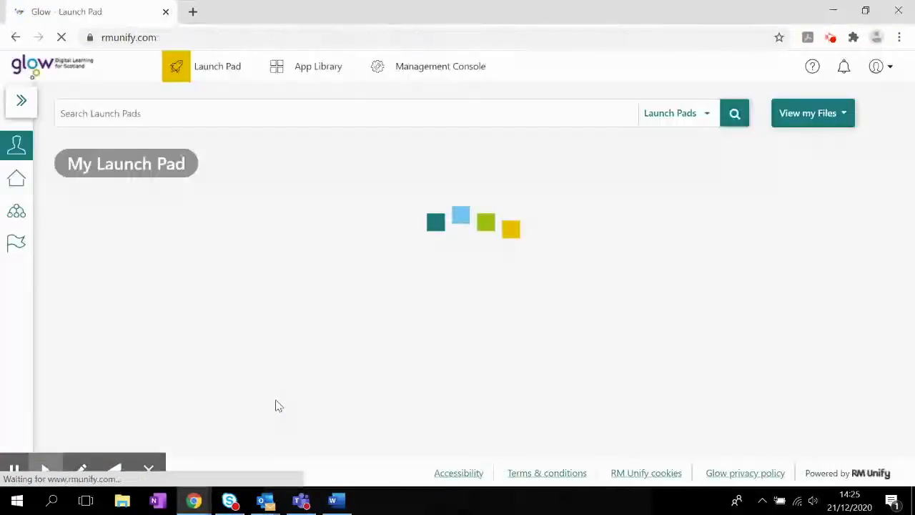